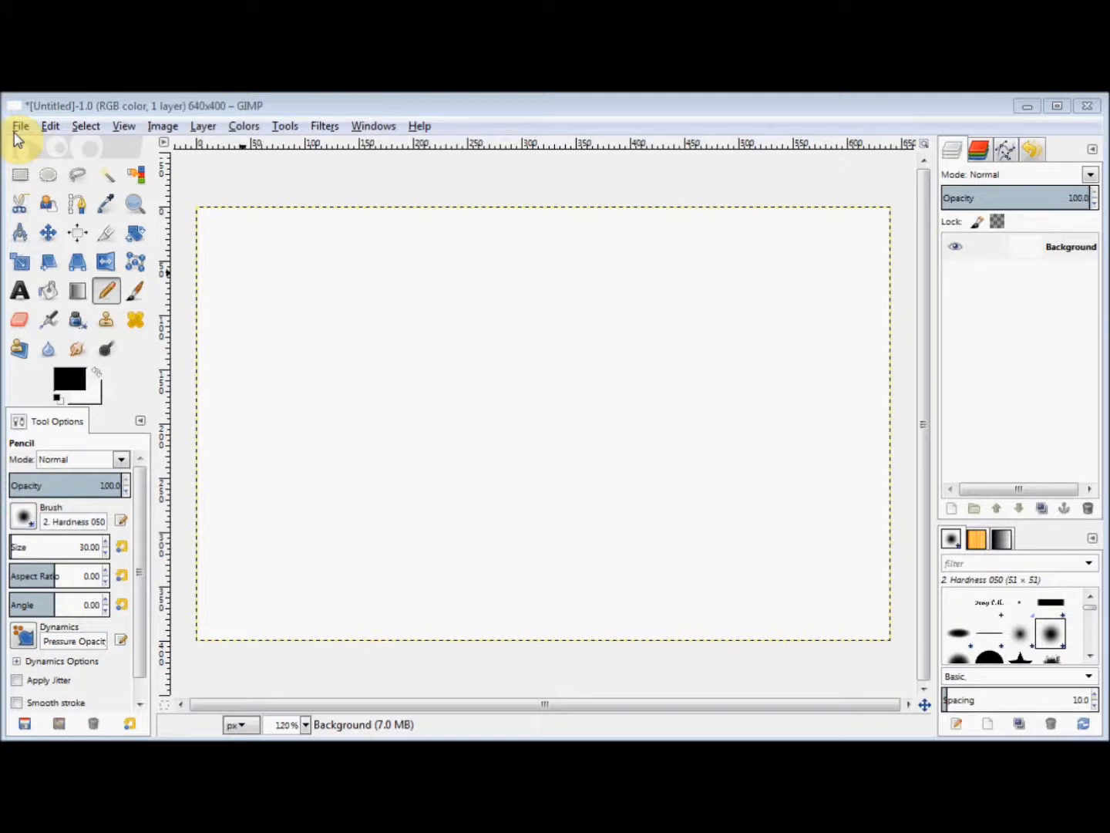
mouse_move(46, 232)
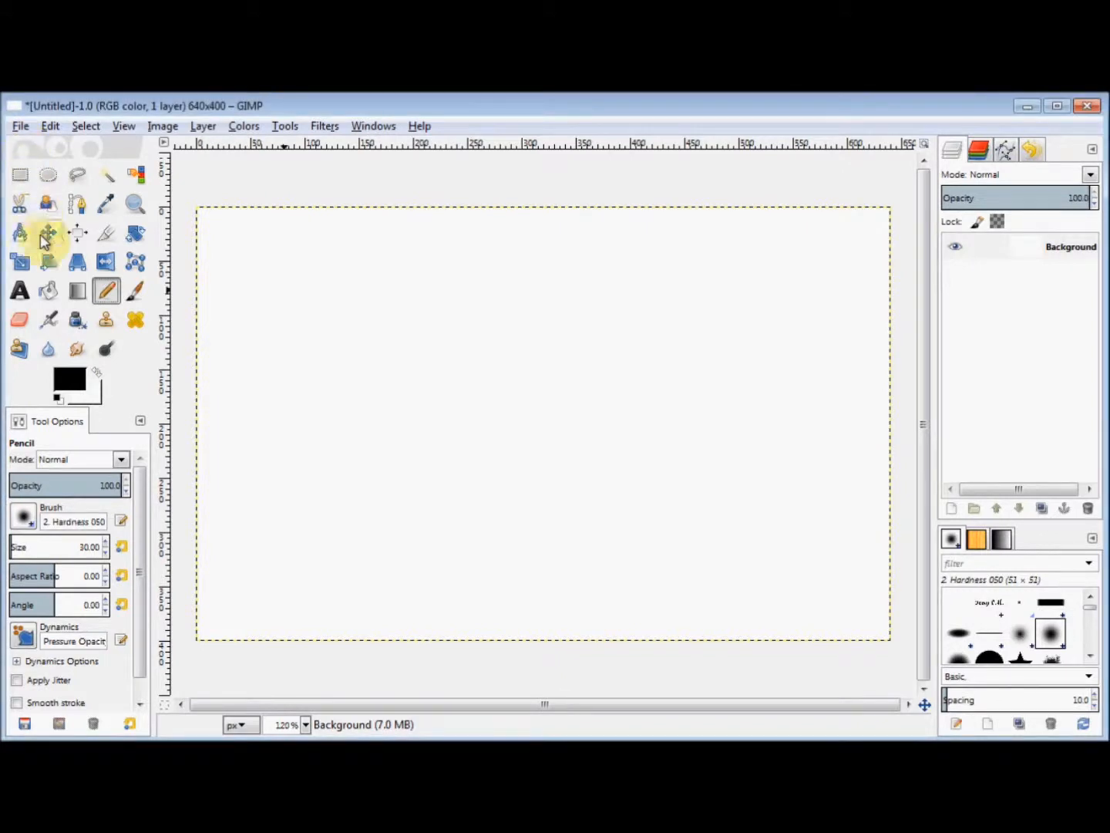
Step: Paint a straight soft grey Airbrush stroke across the upper middle of the canvas
left_click(47, 319)
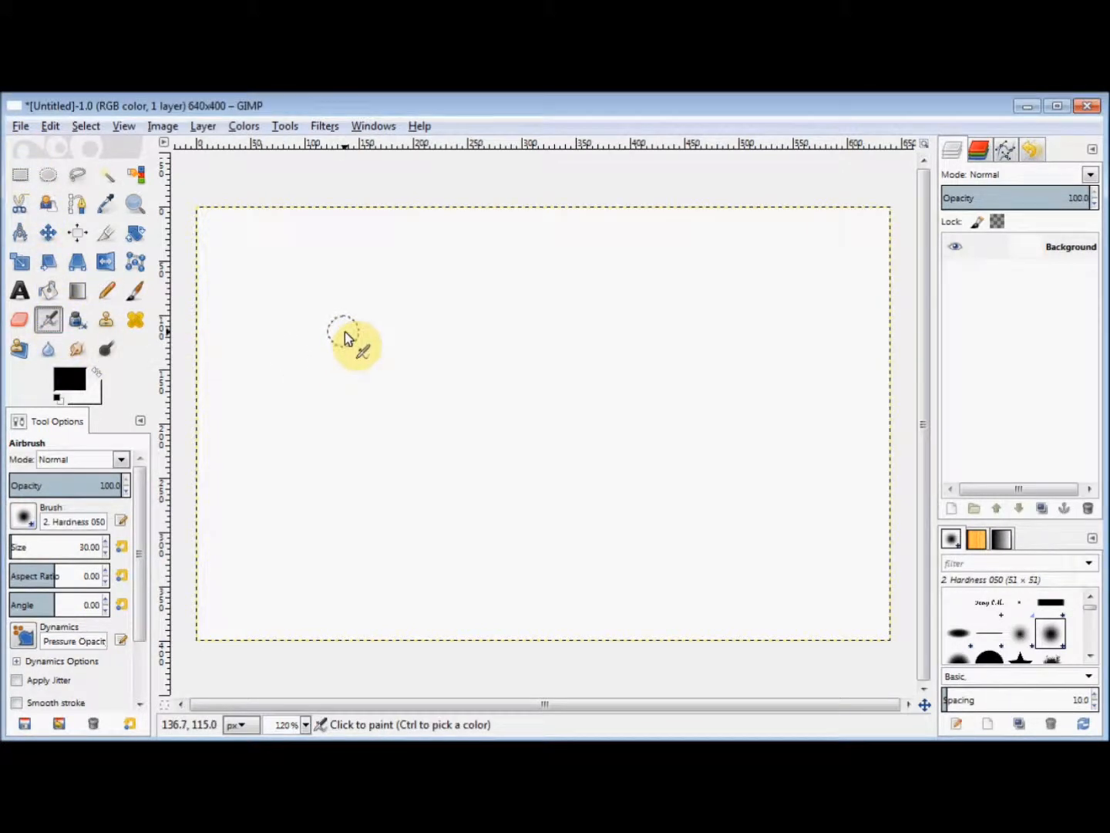
mouse_move(617, 333)
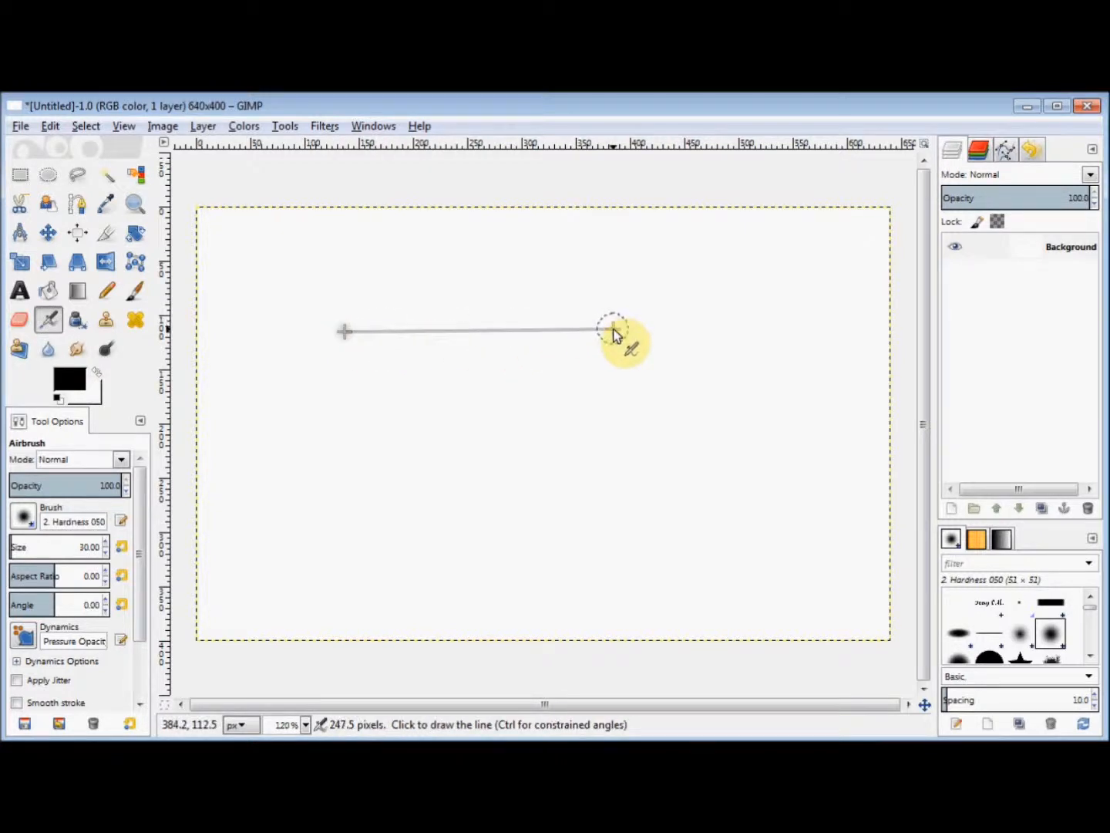
left_click(612, 331)
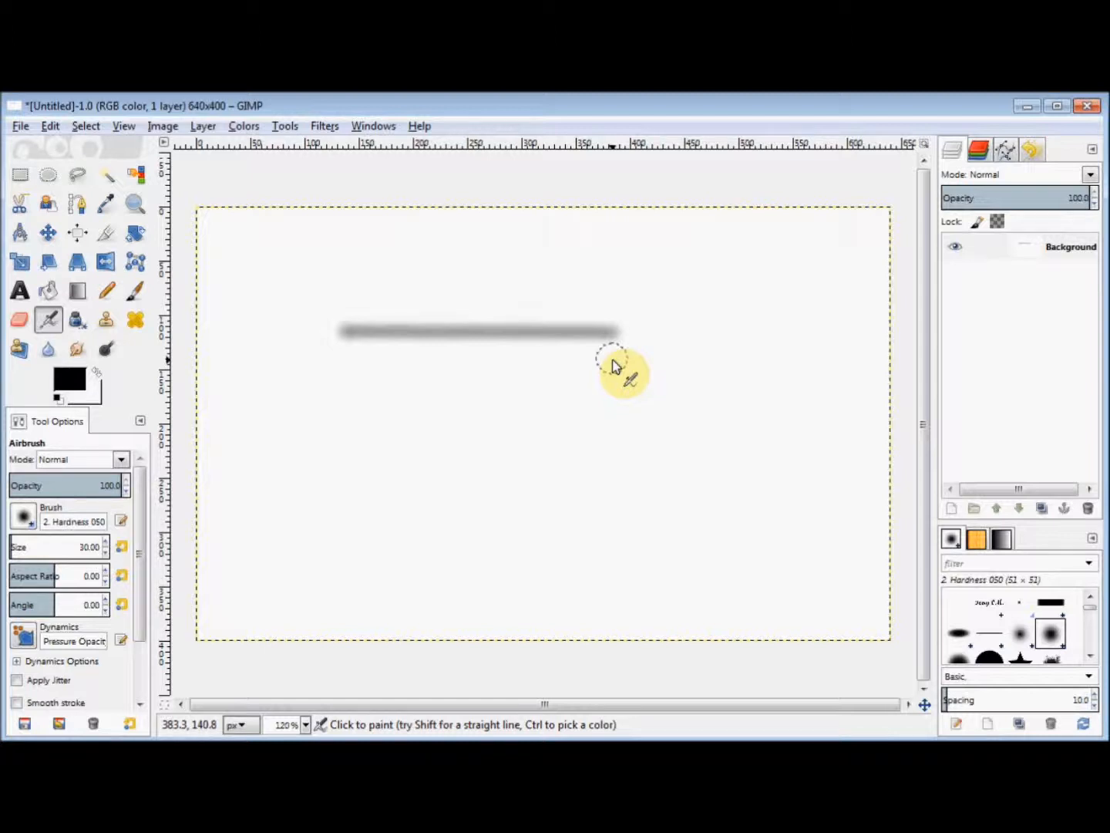
mouse_move(586, 370)
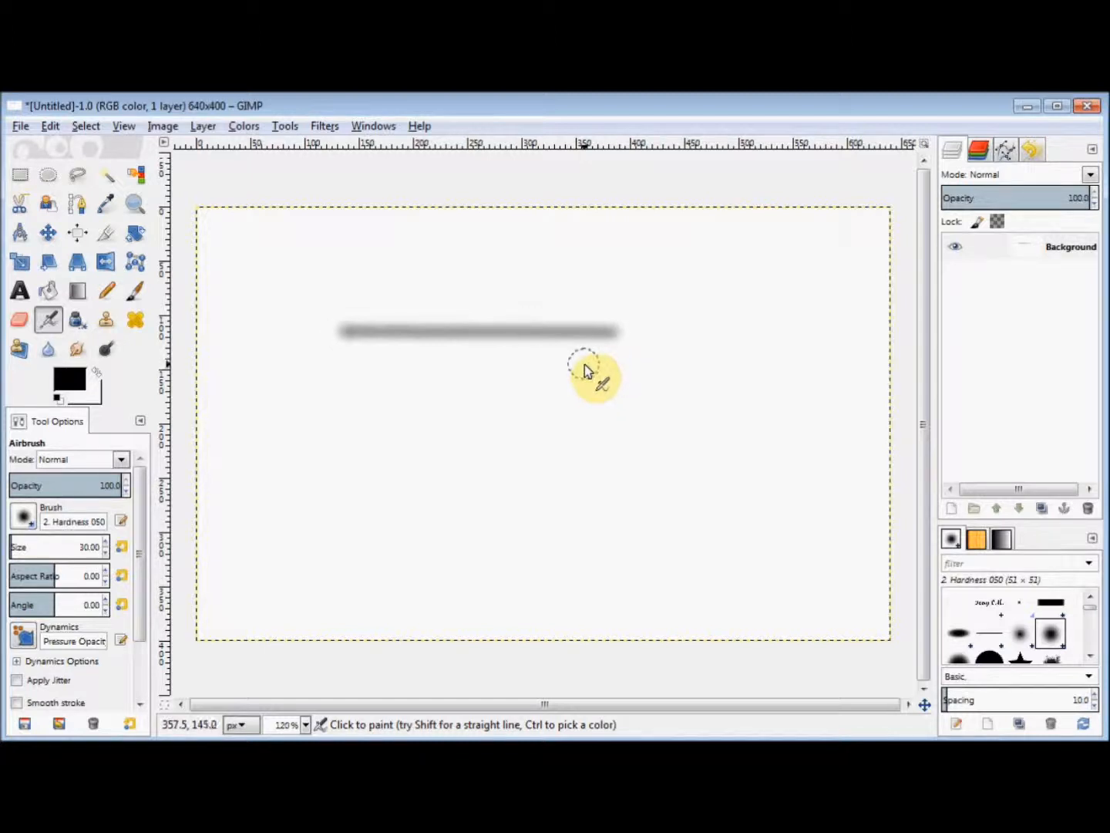
mouse_move(135, 291)
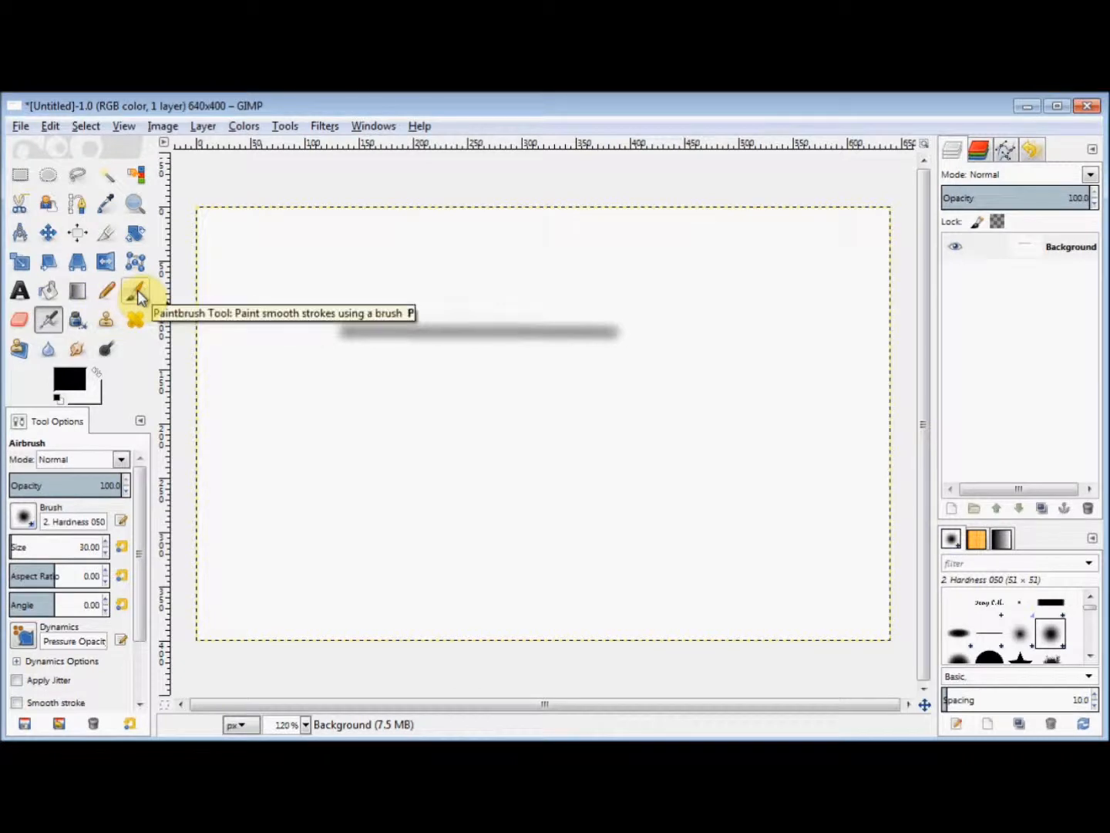
Step: Add a straight solid black Paintbrush stroke just below the airbrush line
left_click(135, 290)
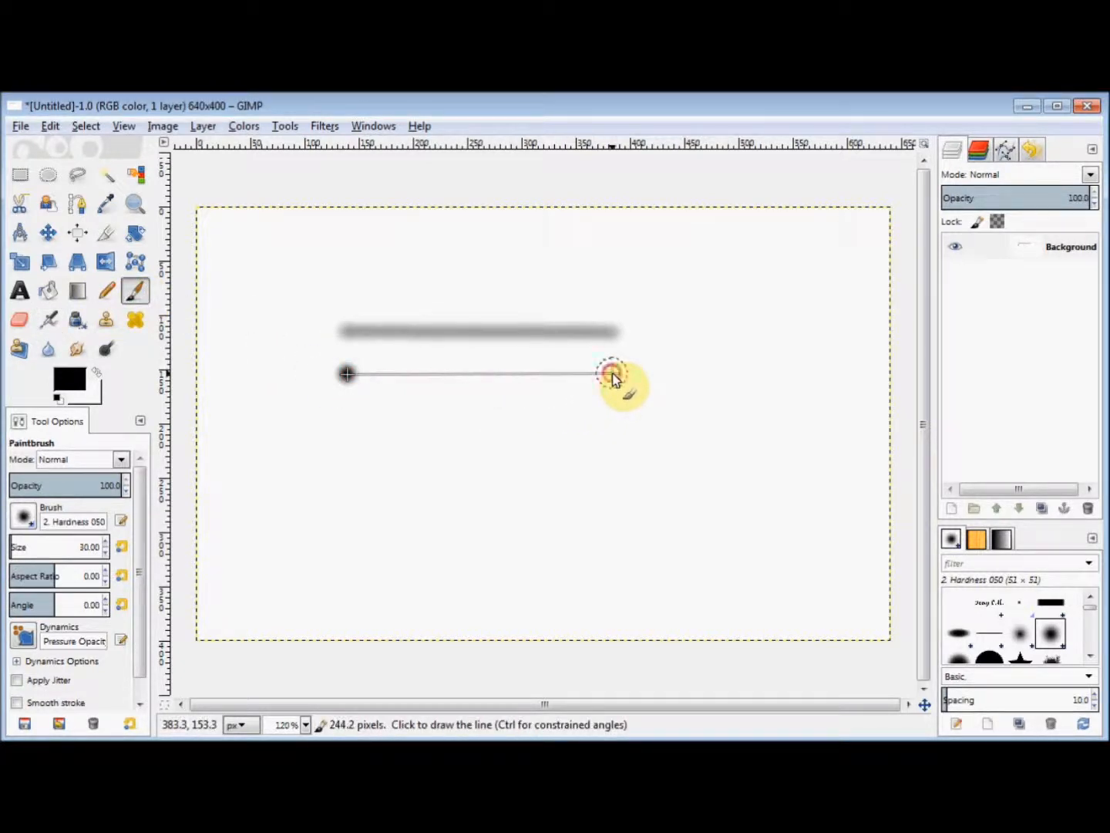
left_click(611, 374)
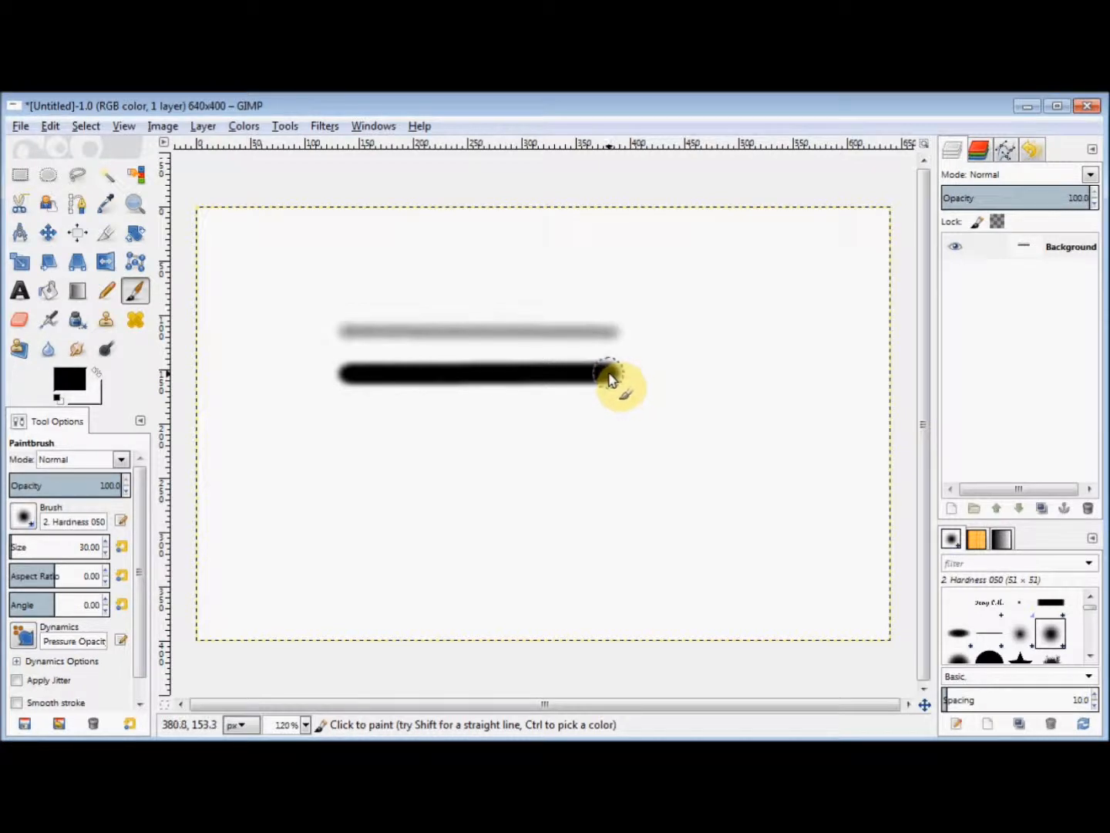
mouse_move(258, 304)
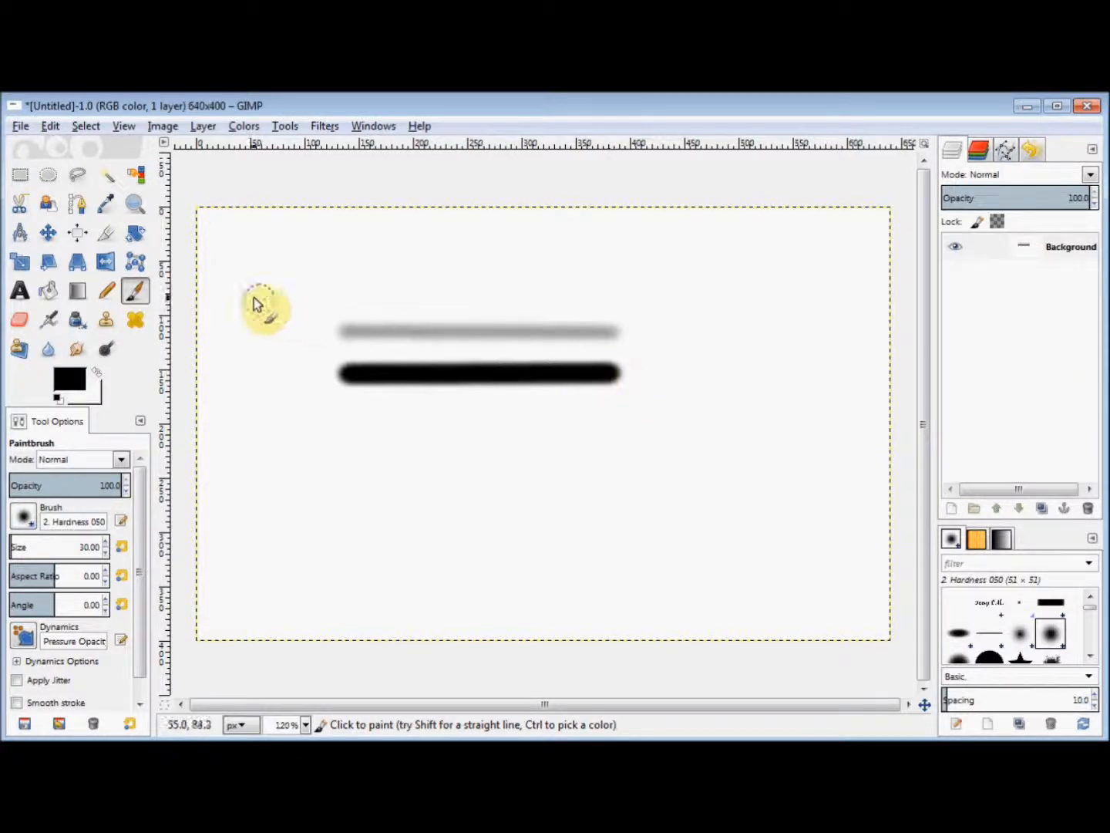
Step: Add a straight hard-edged black Pencil stroke beneath the paintbrush line
left_click(106, 291)
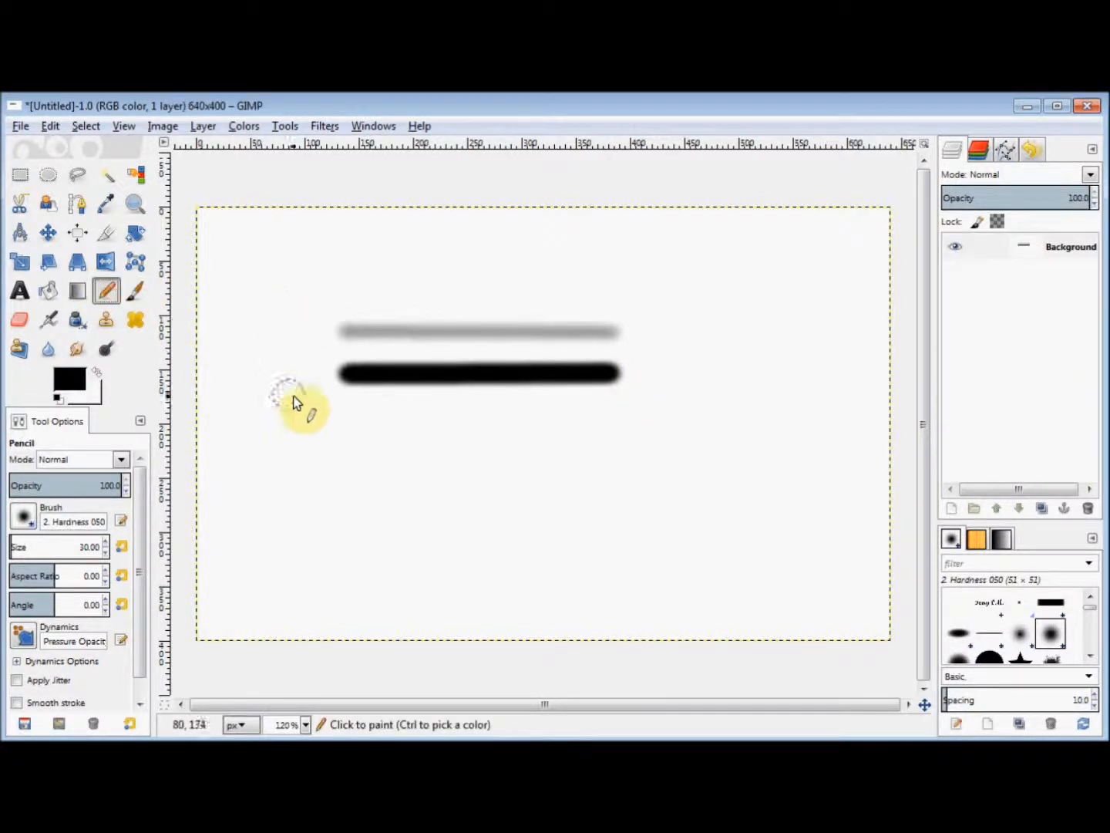
left_click(347, 421)
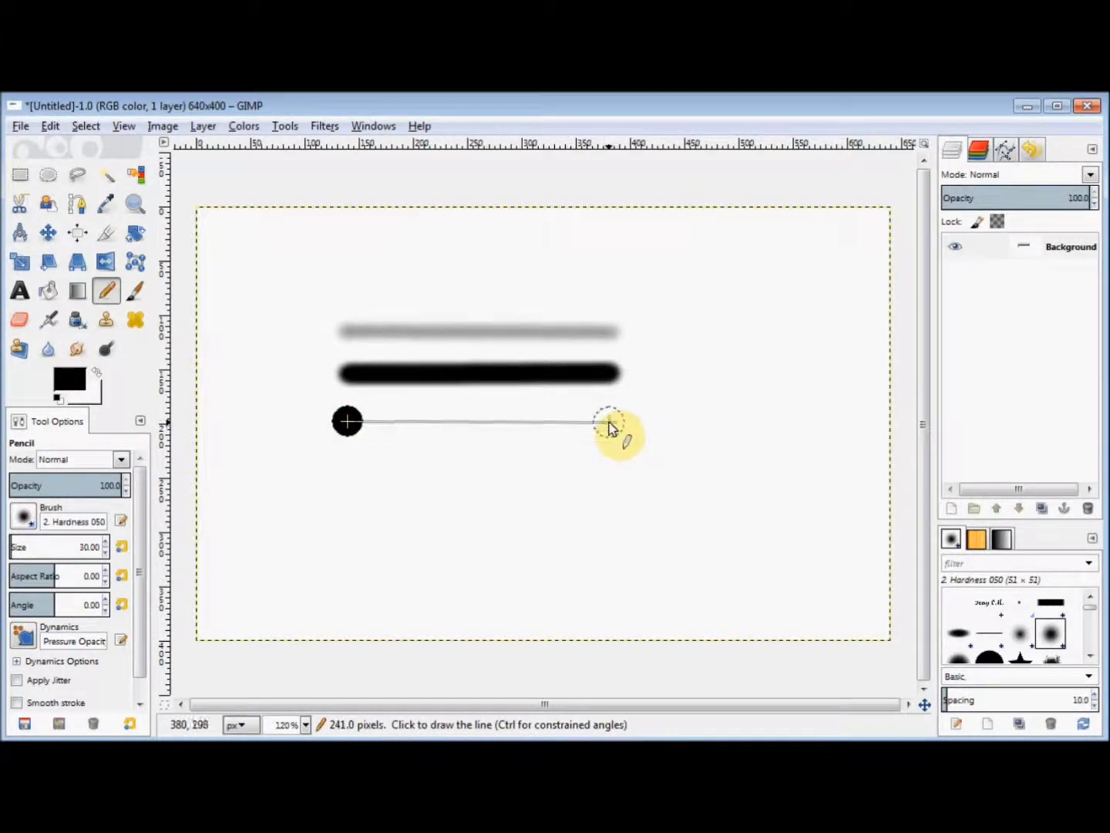
left_click(609, 421)
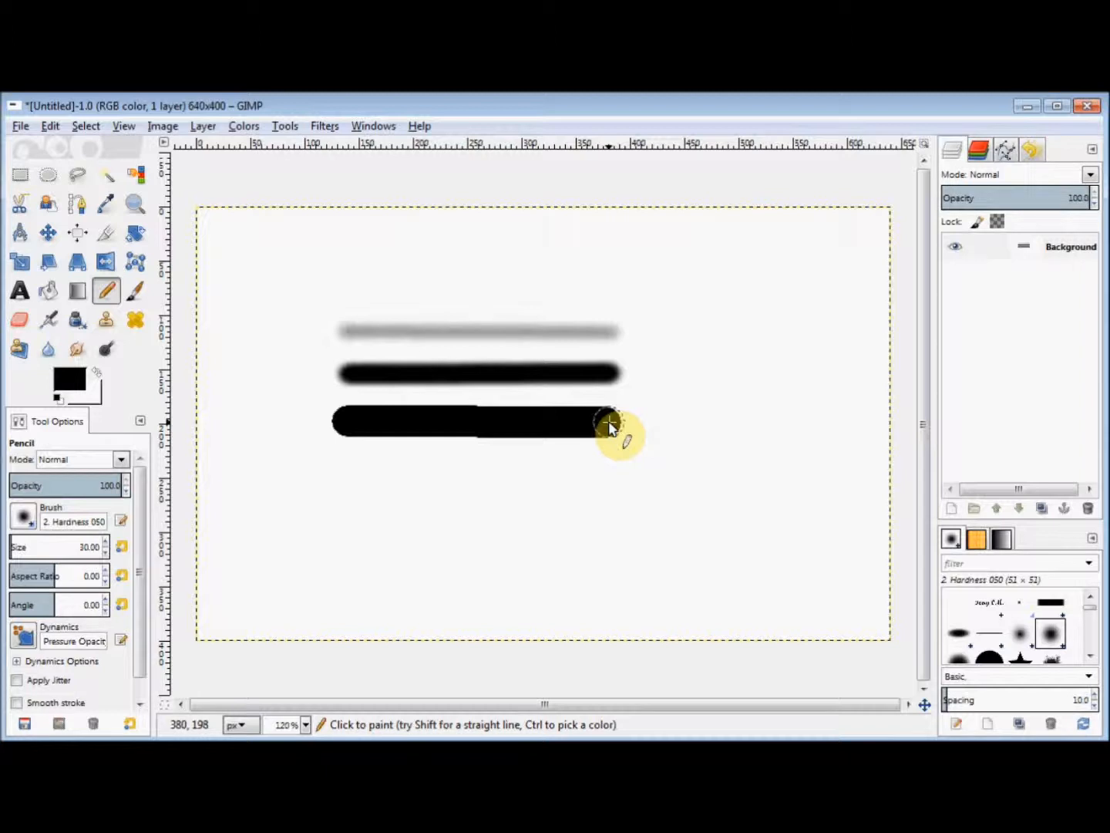
mouse_move(70, 382)
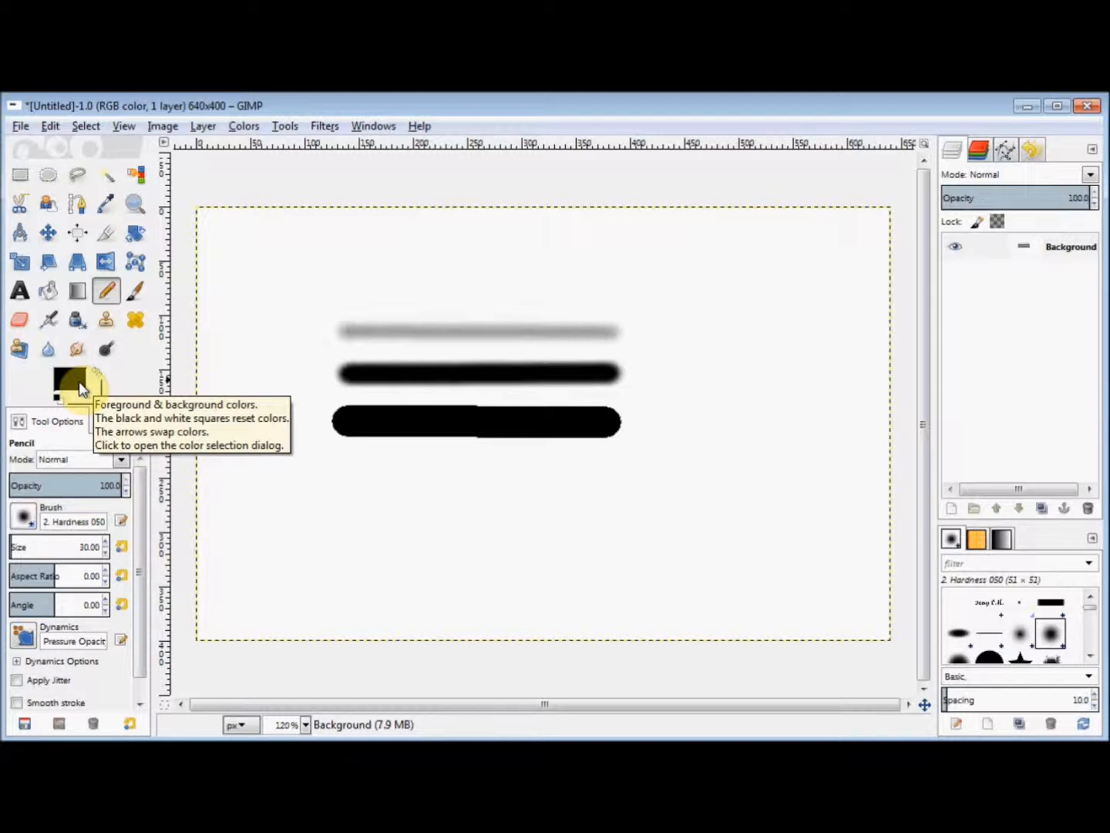
mouse_move(67, 430)
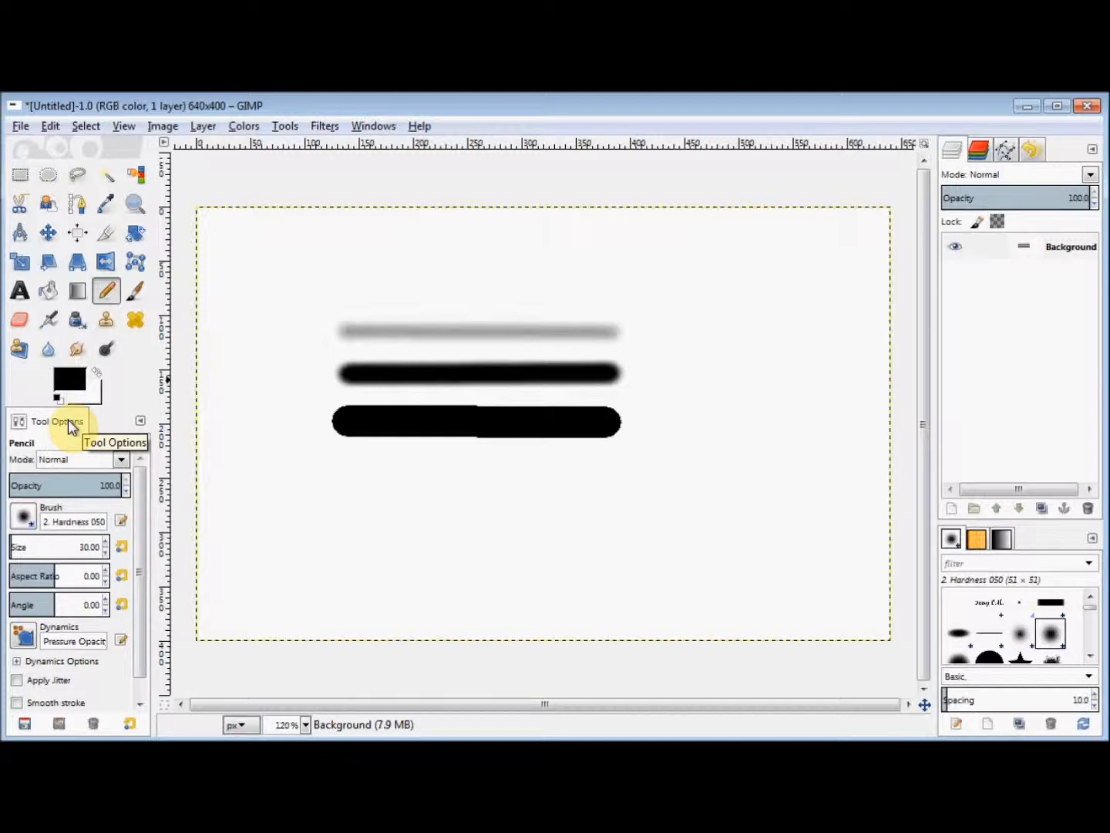
mouse_move(62, 509)
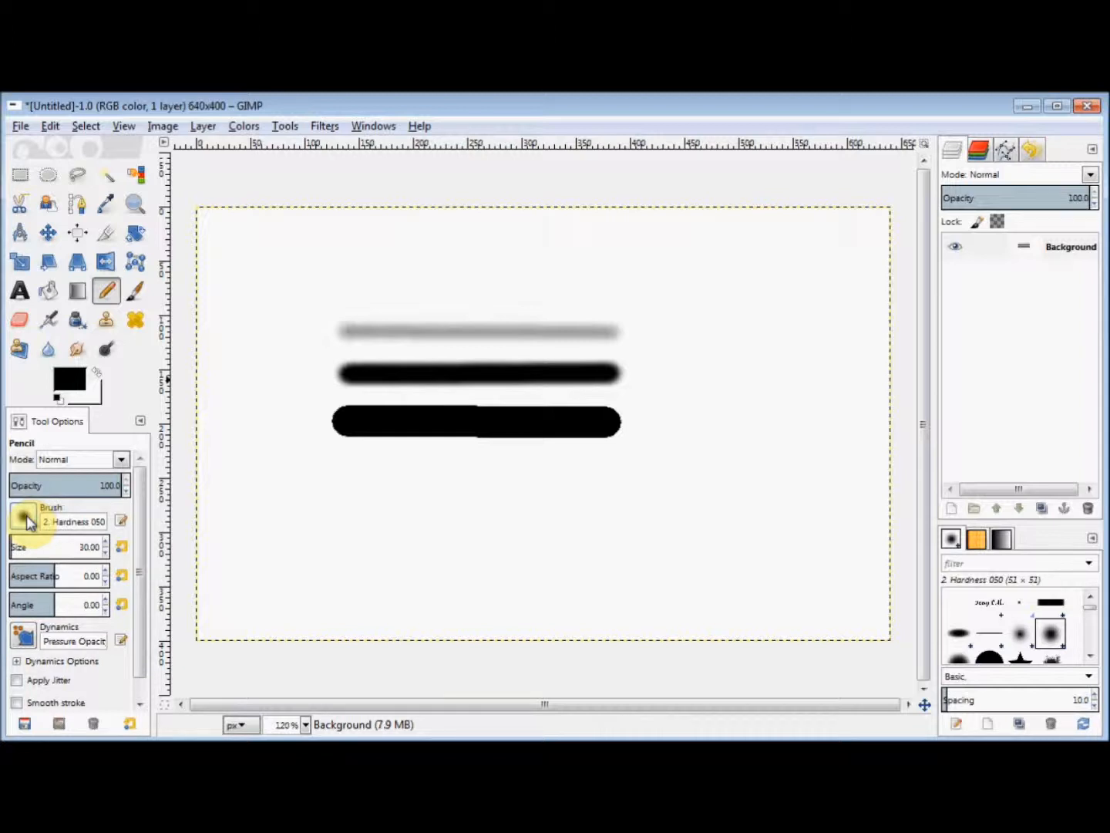
Step: Set the pencil's brush shape to the 2. Star brush
left_click(23, 519)
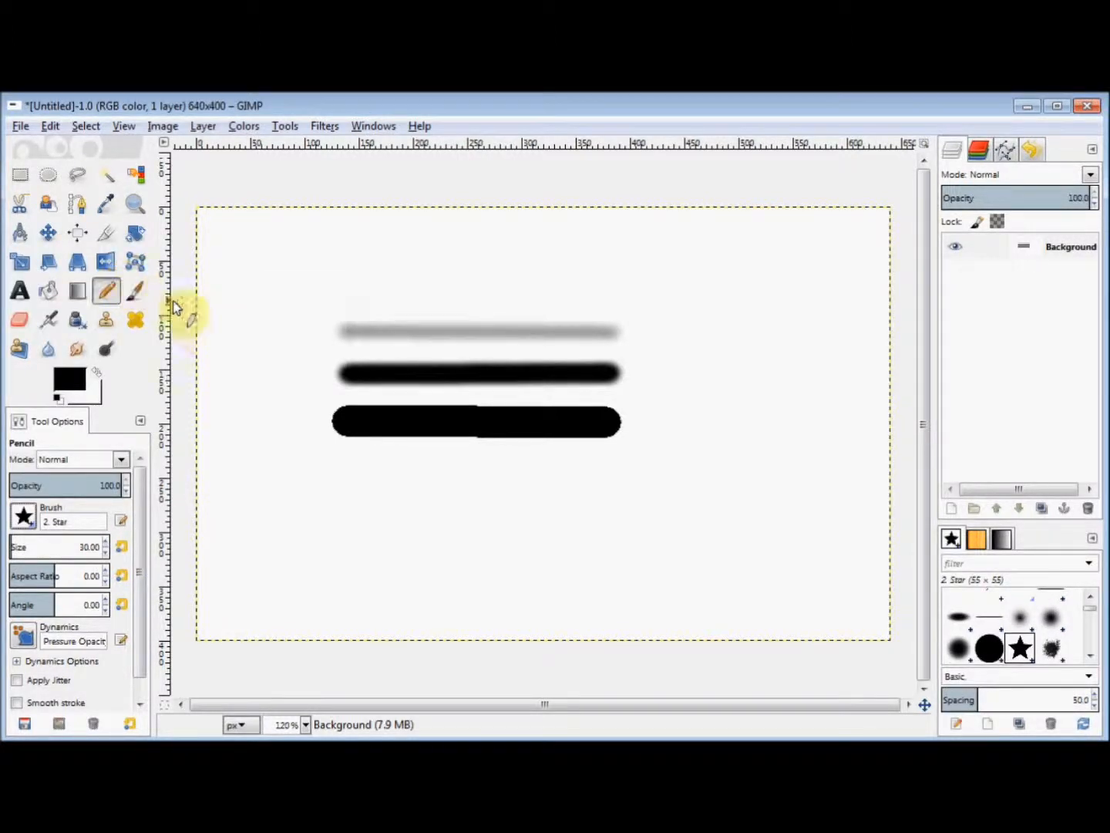
mouse_move(350, 505)
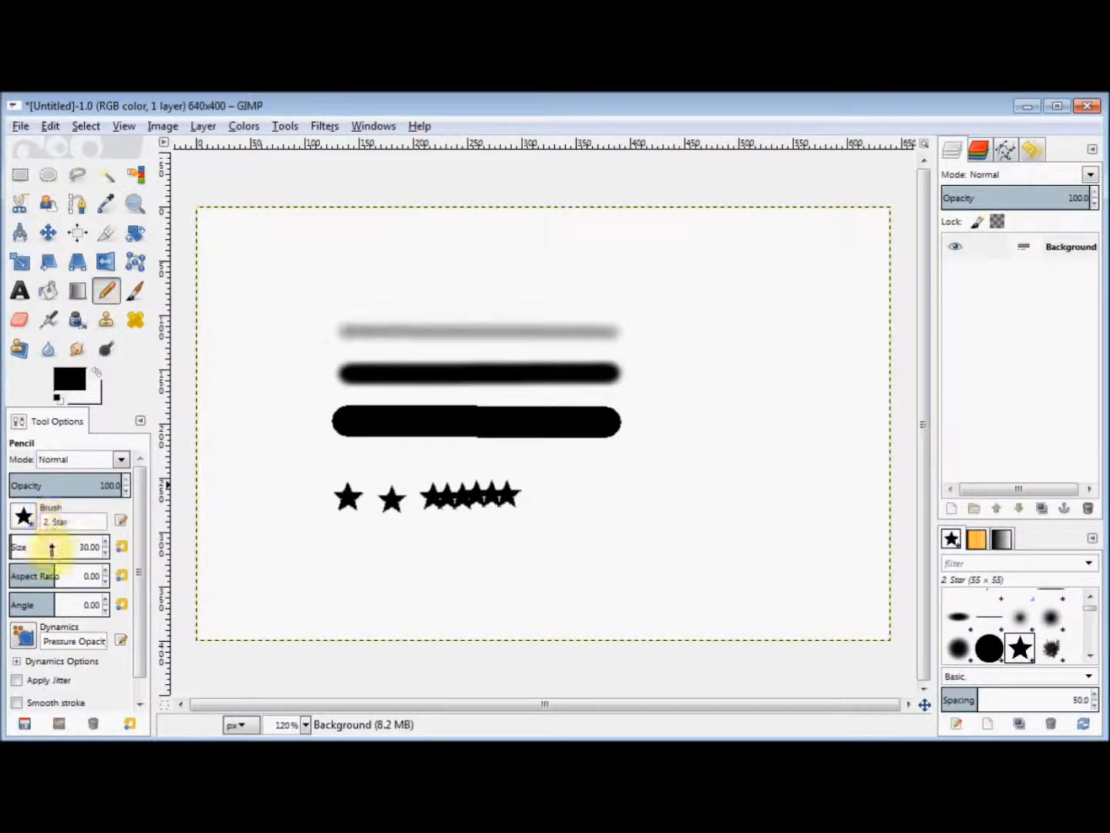
mouse_move(54, 548)
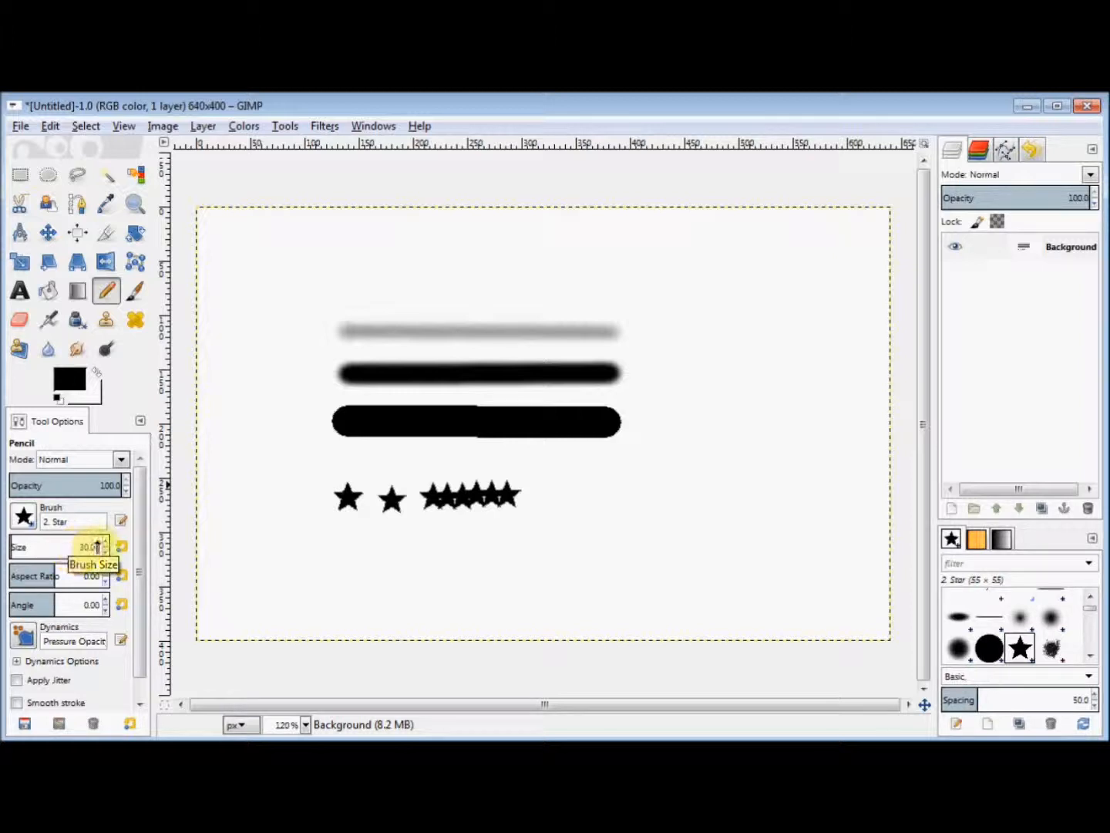
mouse_move(104, 548)
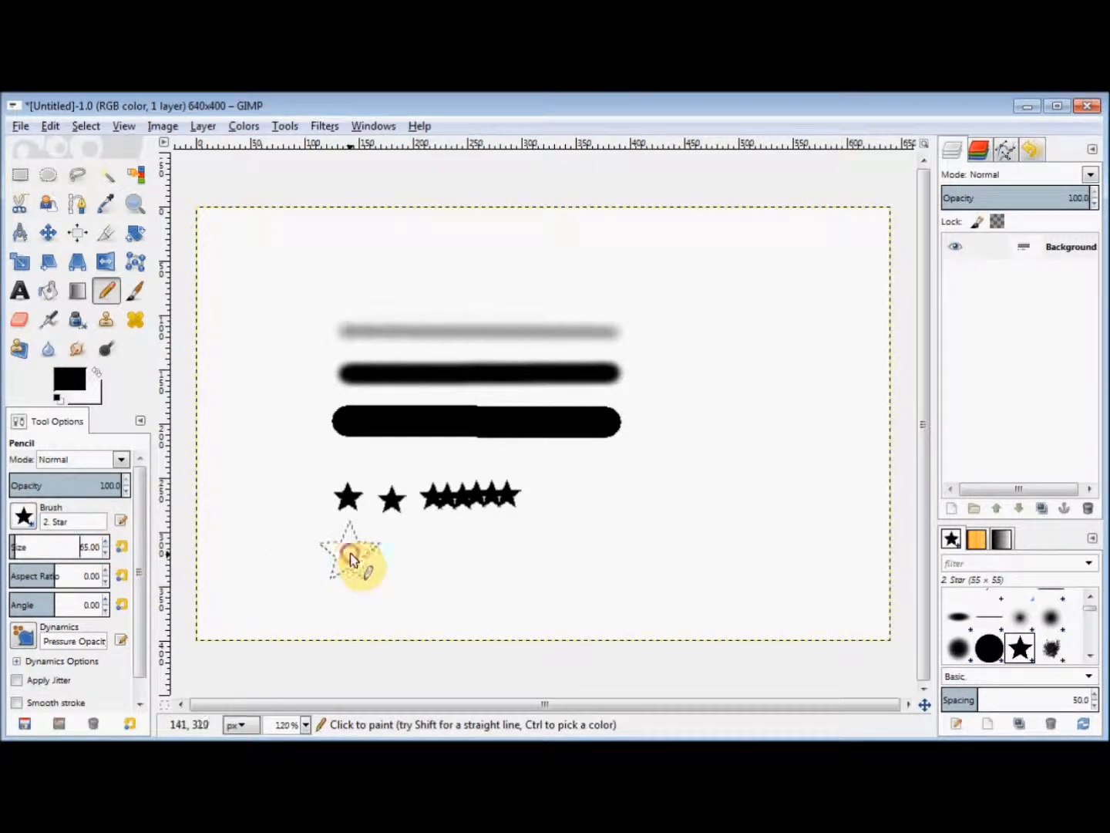
Step: Stamp one larger black star at size 65 below the row of small stars
left_click(351, 553)
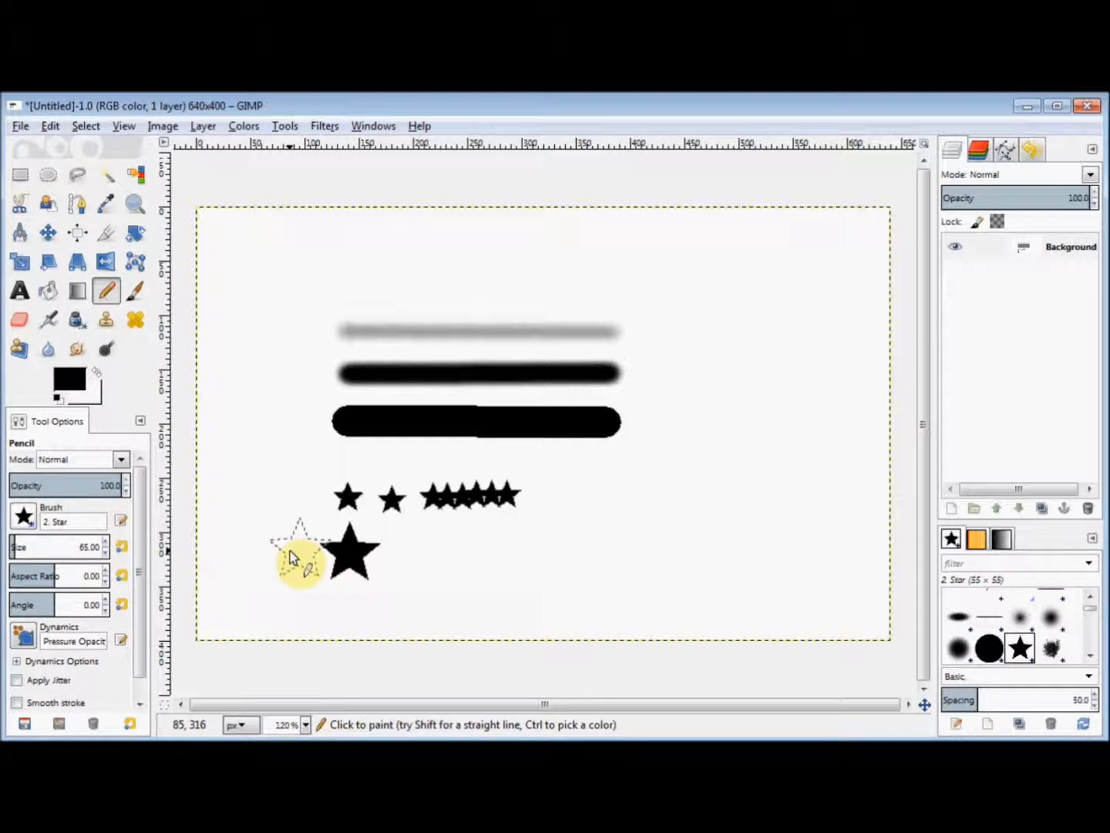